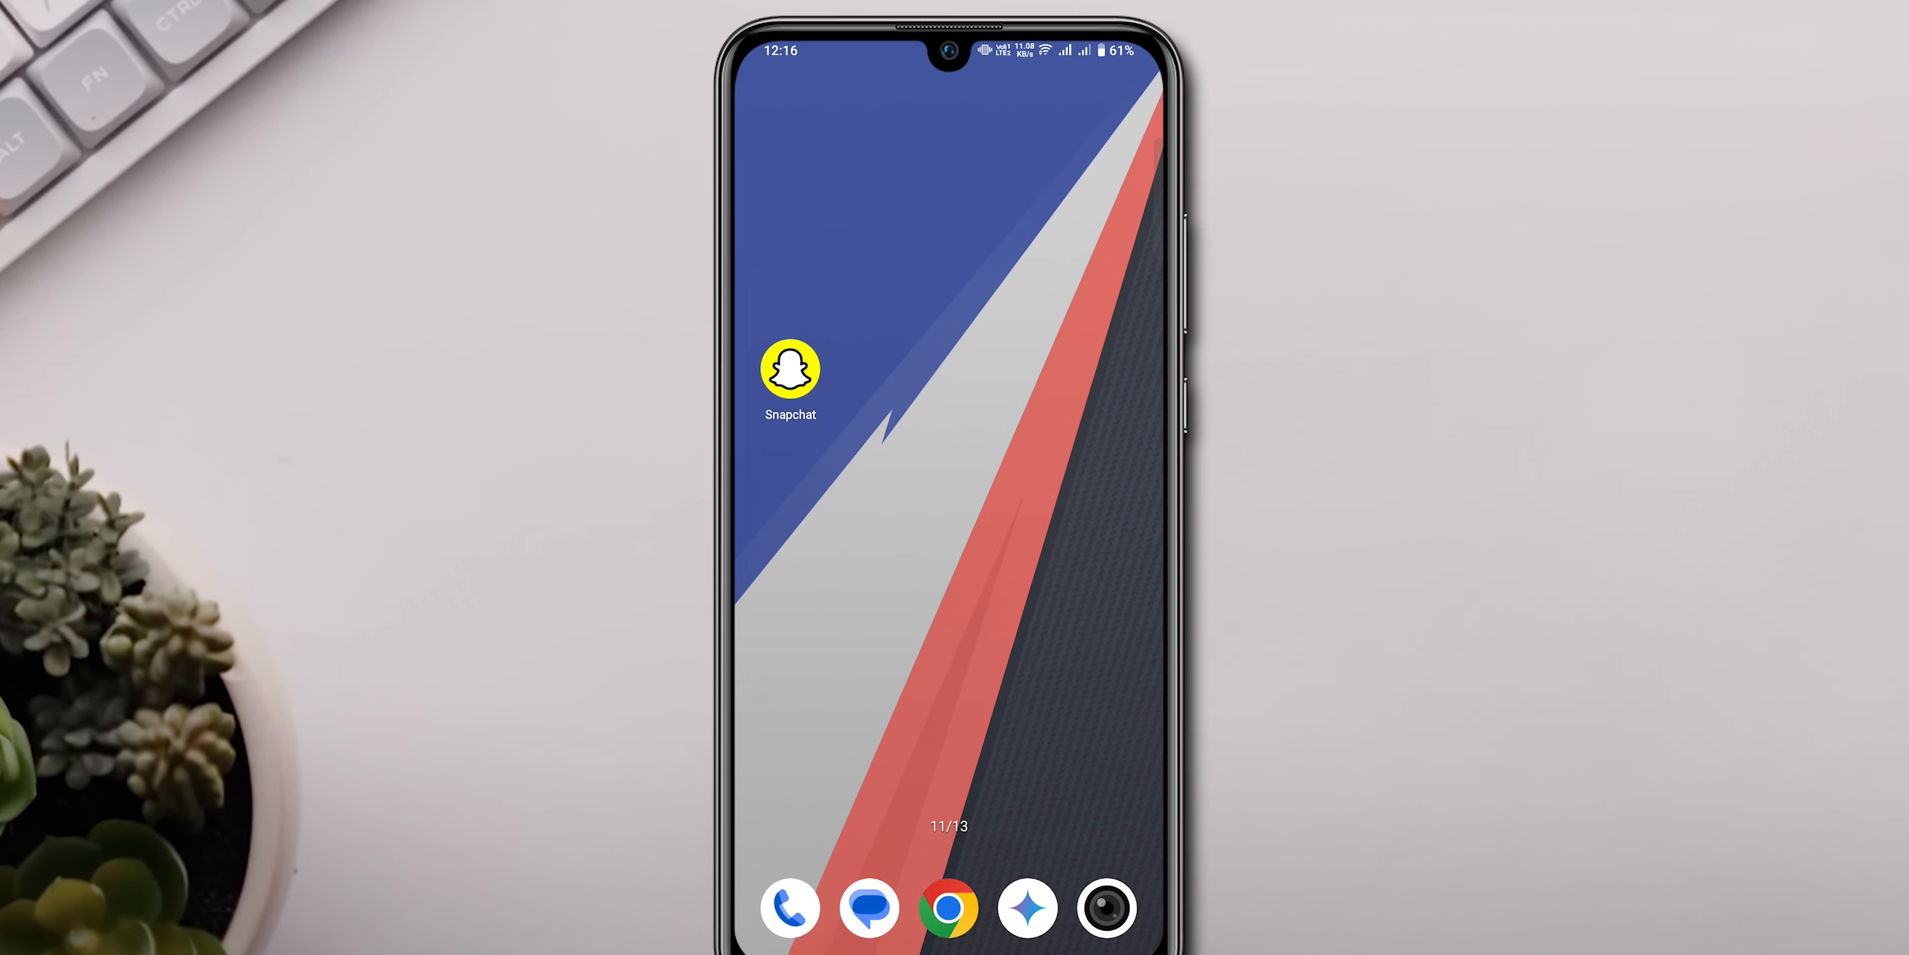
Go to the home screen page that holds the Play Store app.
{"action": "left_click", "coordinate": [792, 370]}
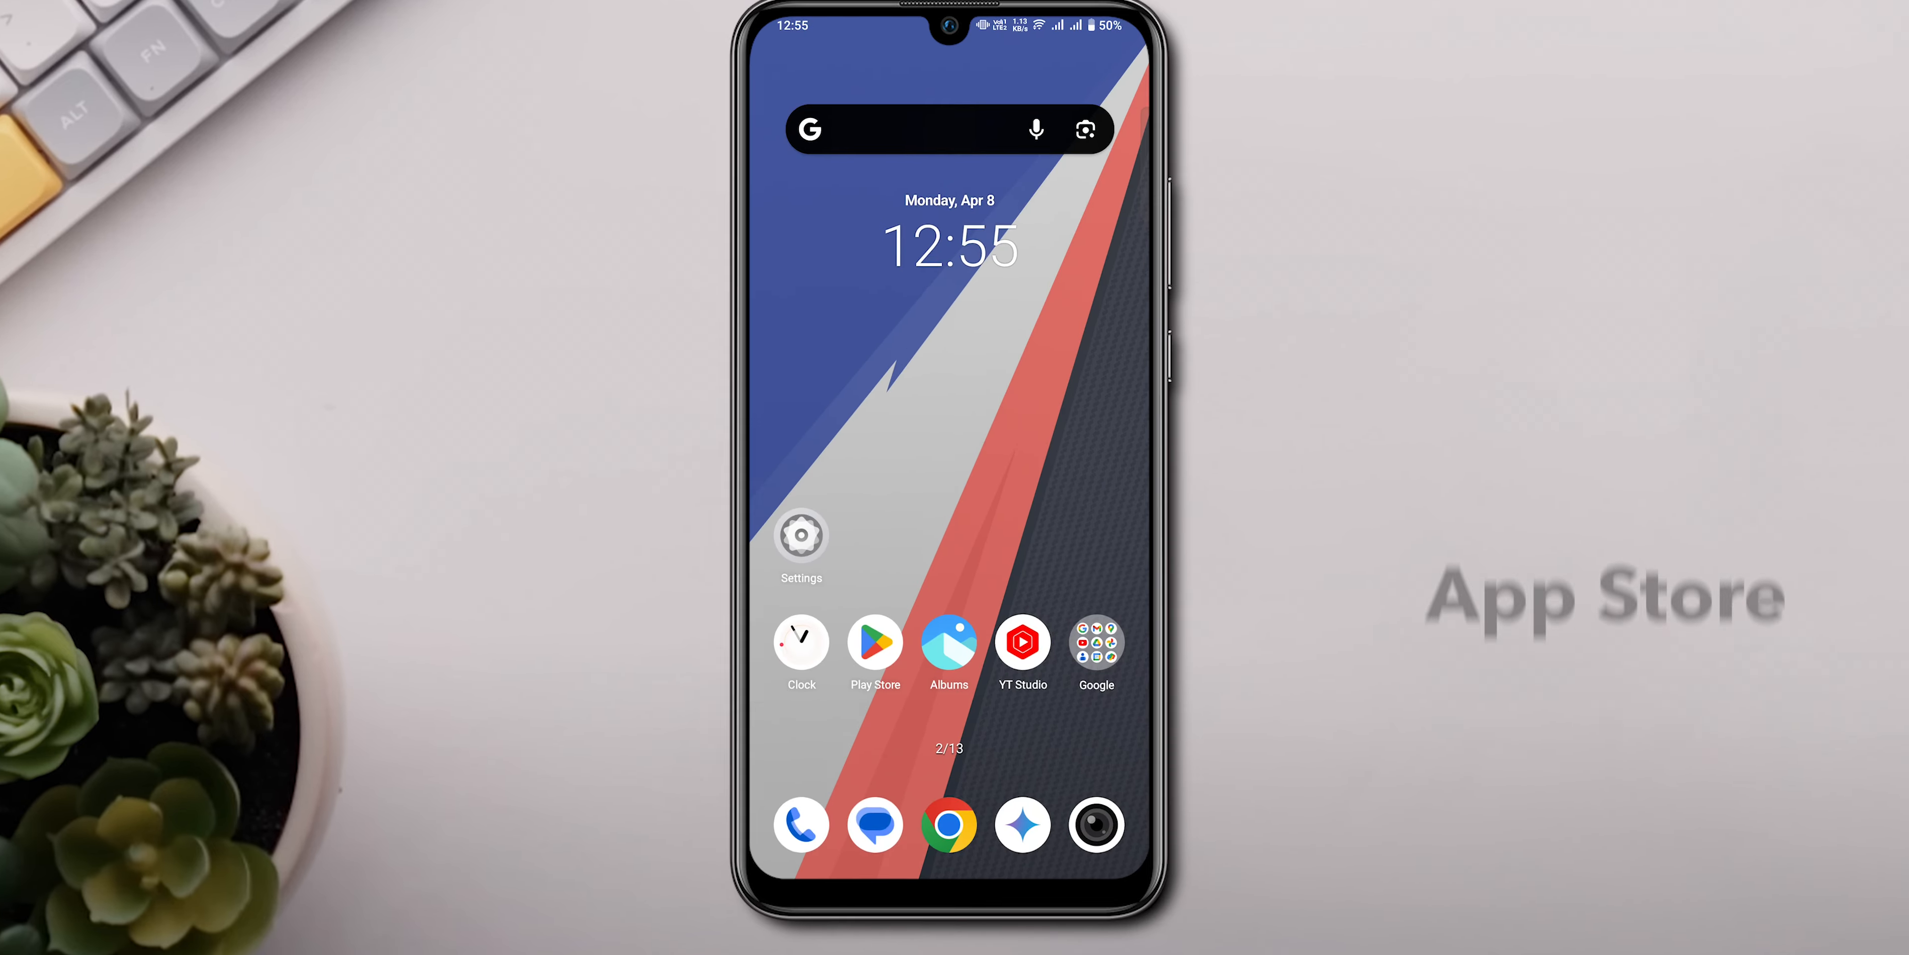
Search the Play Store for 'snapchat' and start updating the installed Snapchat app.
{"action": "left_click", "coordinate": [875, 641]}
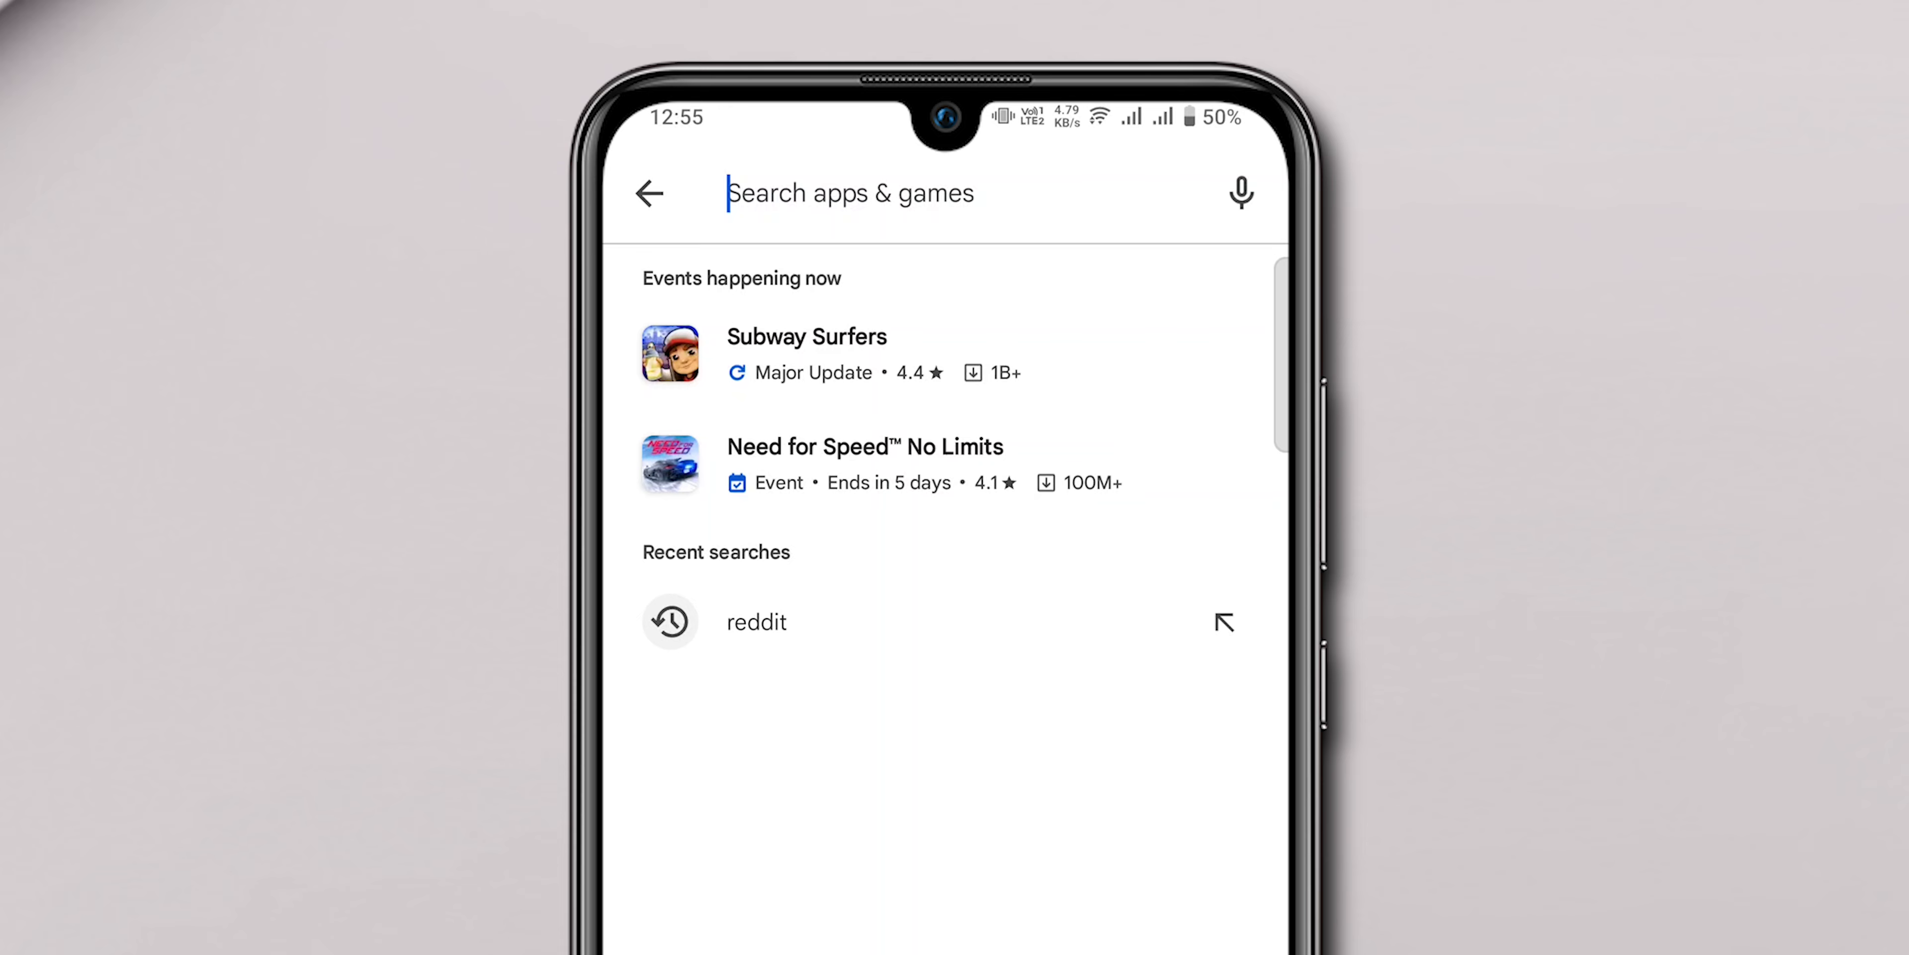
{"action": "type", "text": "snapchat"}
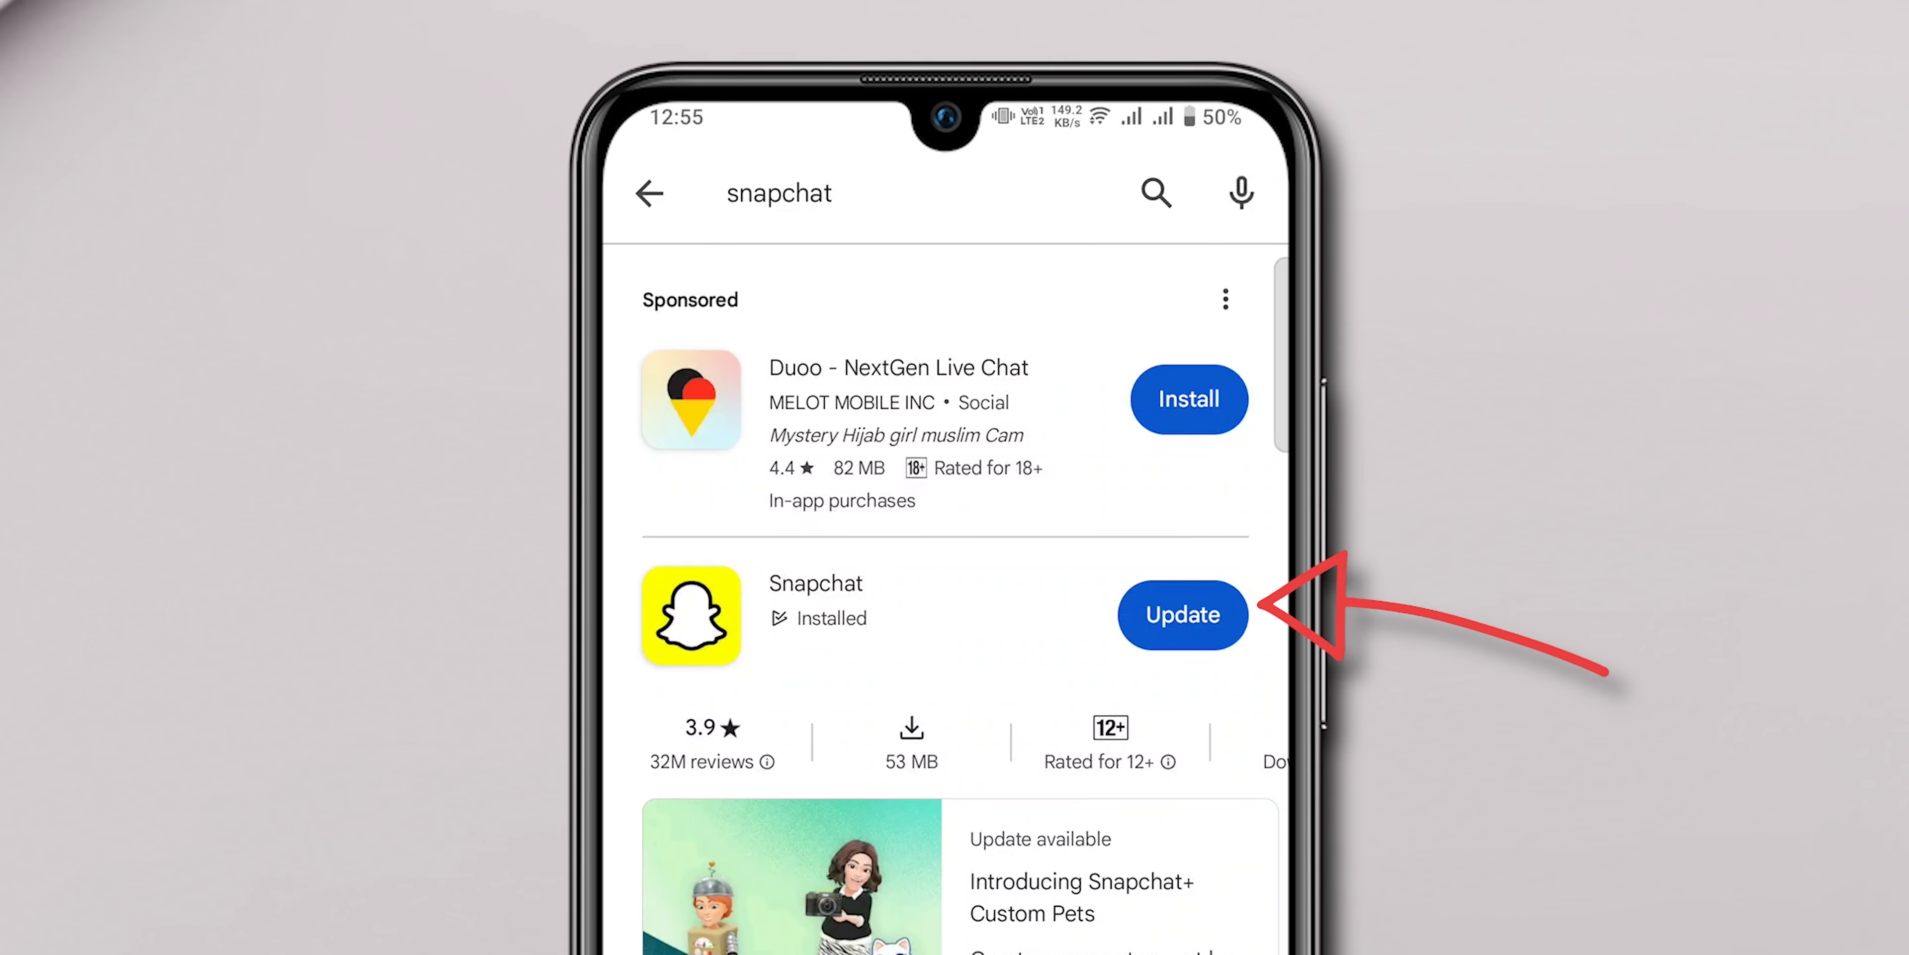
{"action": "left_click", "coordinate": [1183, 614]}
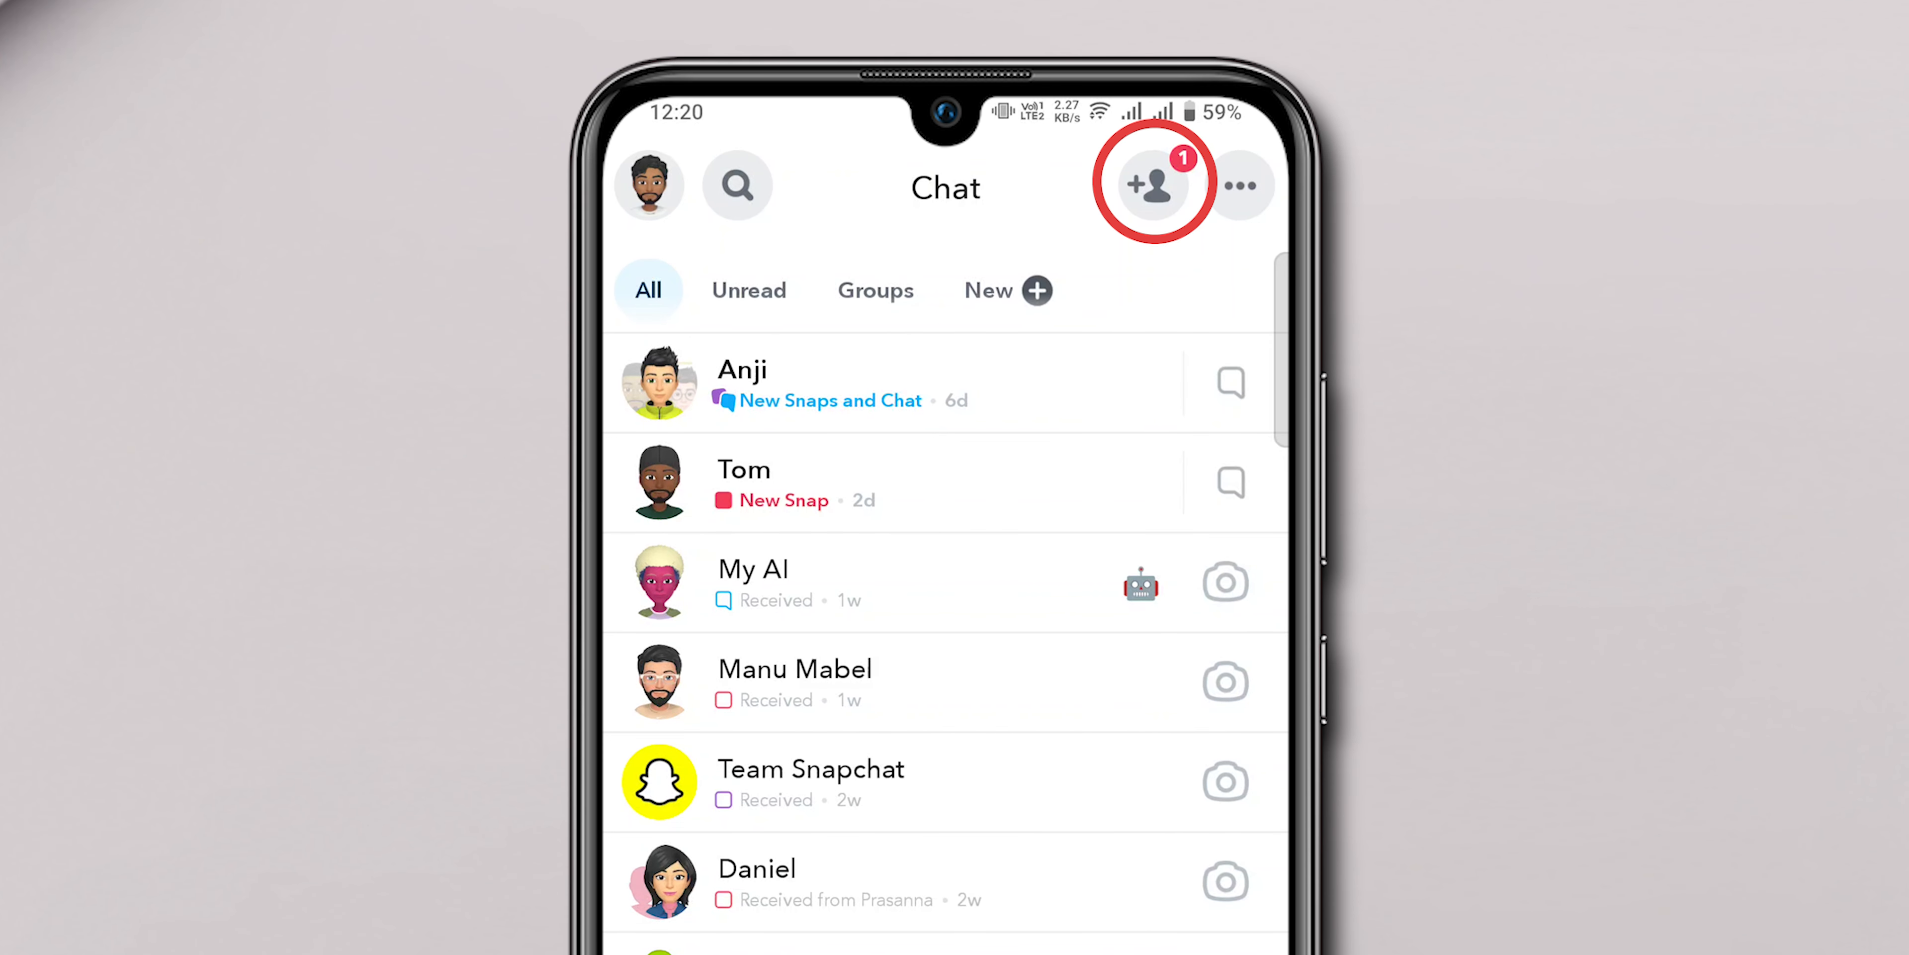
Go from the Chat screen to the Add Friends page via the add-friend icon.
{"action": "left_click", "coordinate": [1154, 187]}
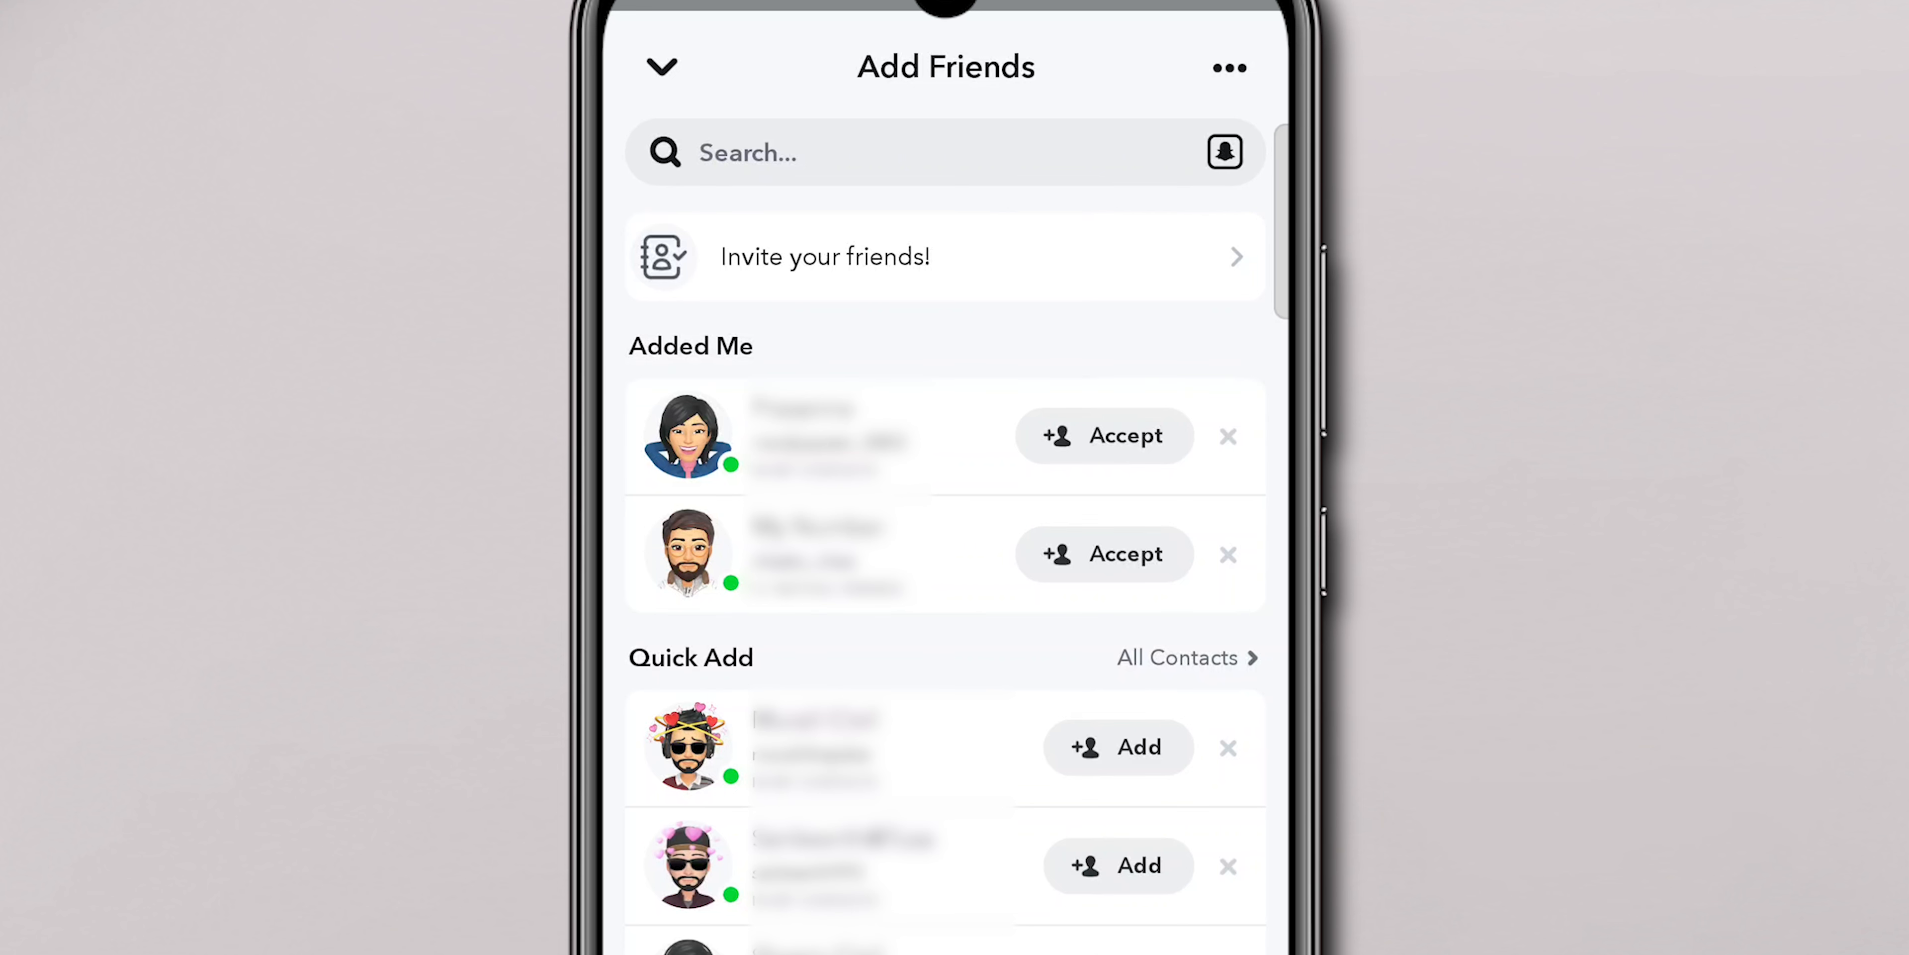
Scroll to Quick Add and dismiss a suggested friend with the X, leaving an undo option.
{"action": "scroll", "scroll_direction": "down", "scroll_amount": 3}
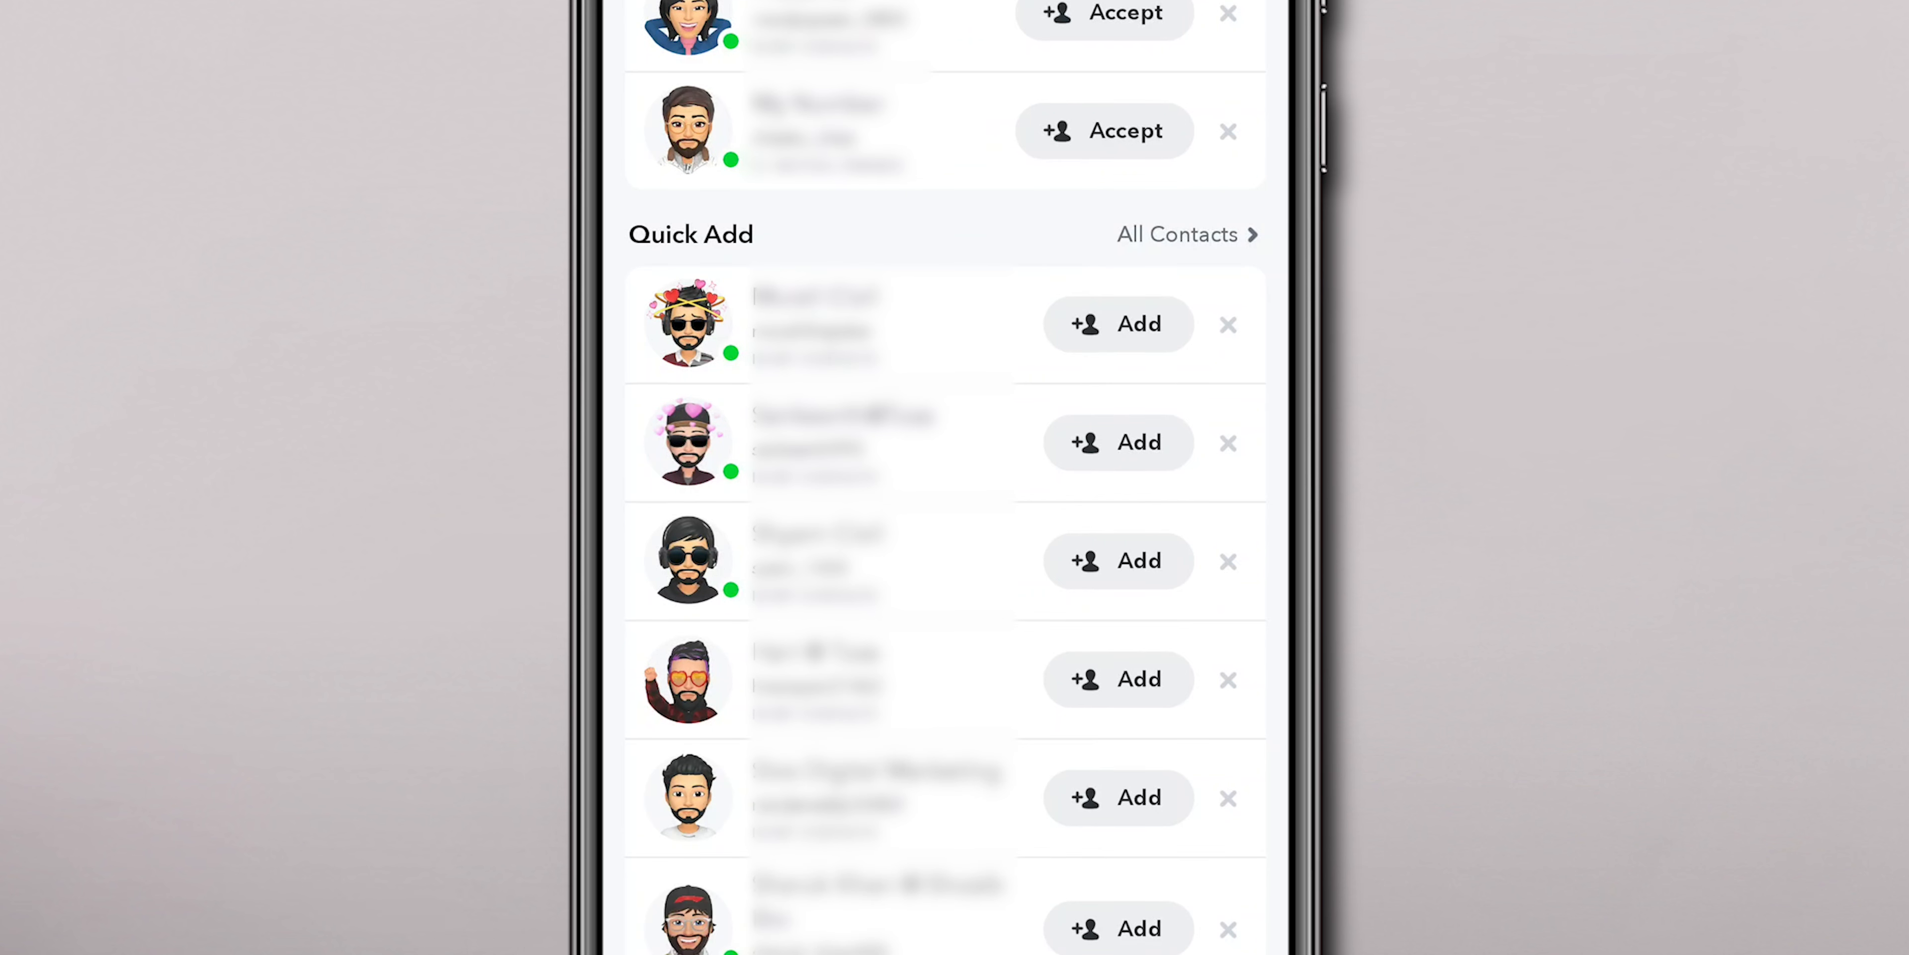
{"action": "left_click", "coordinate": [1118, 443]}
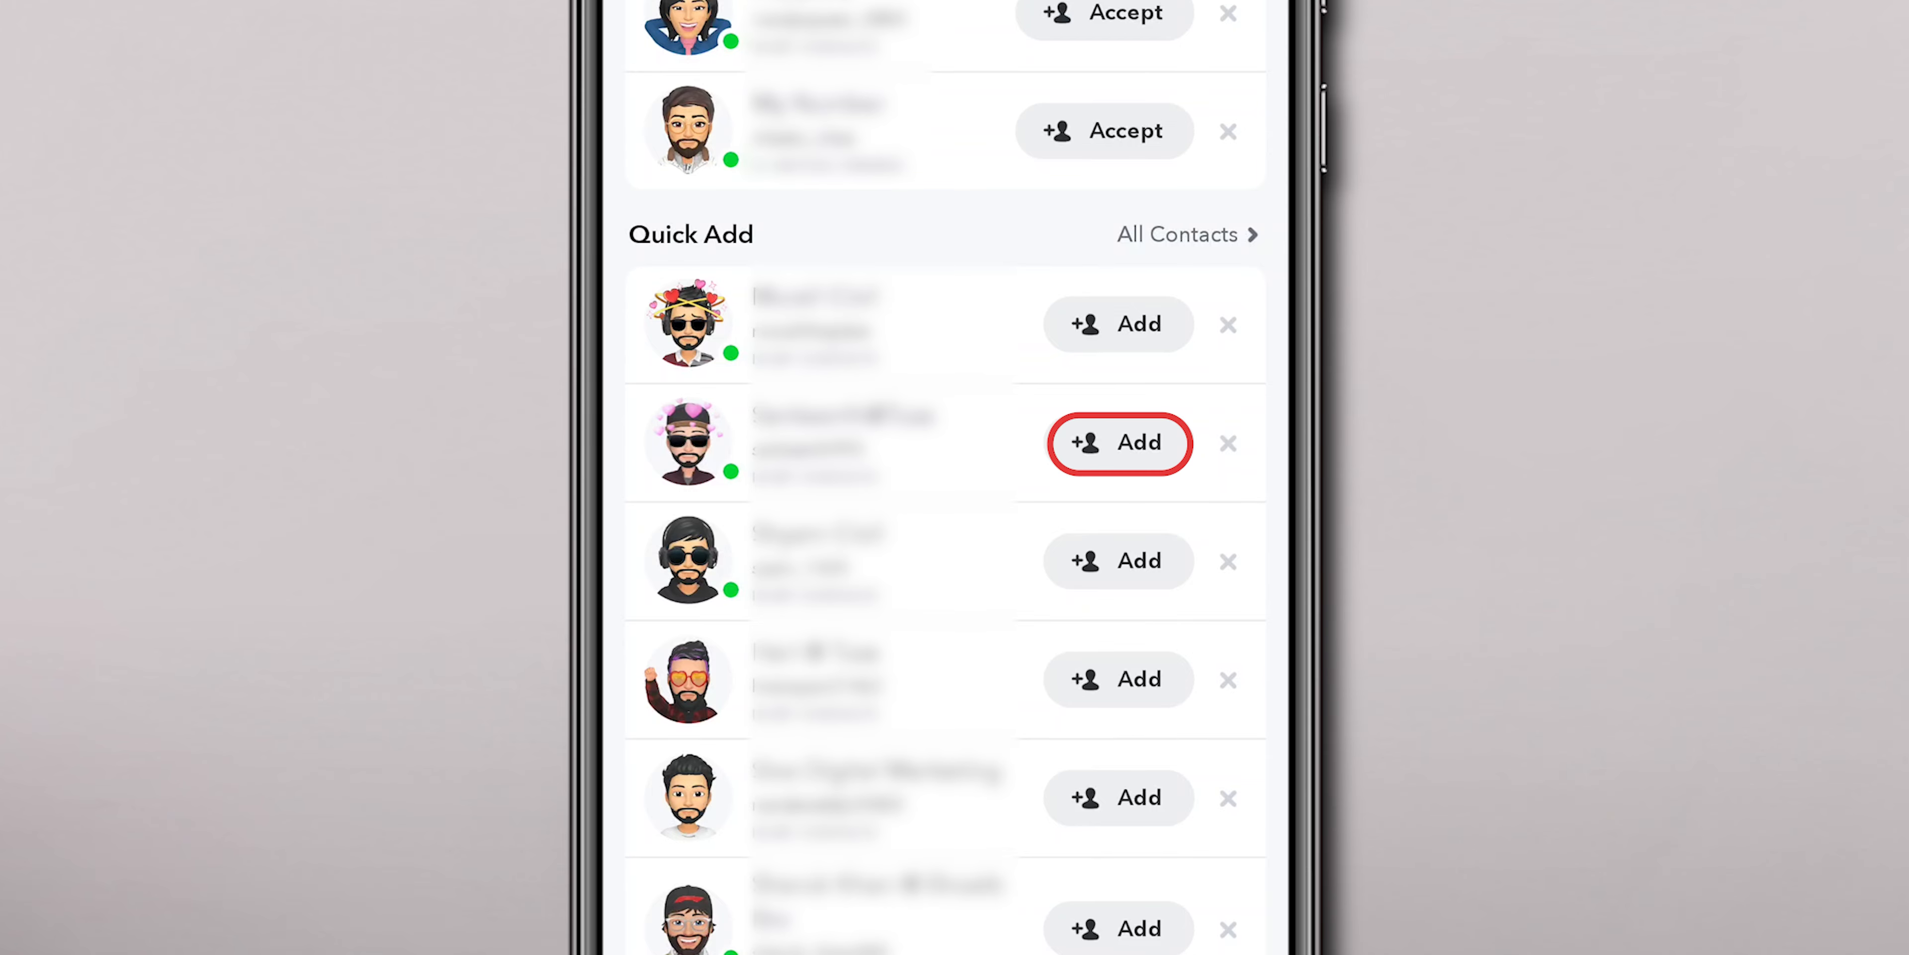
{"action": "left_click", "coordinate": [1119, 443]}
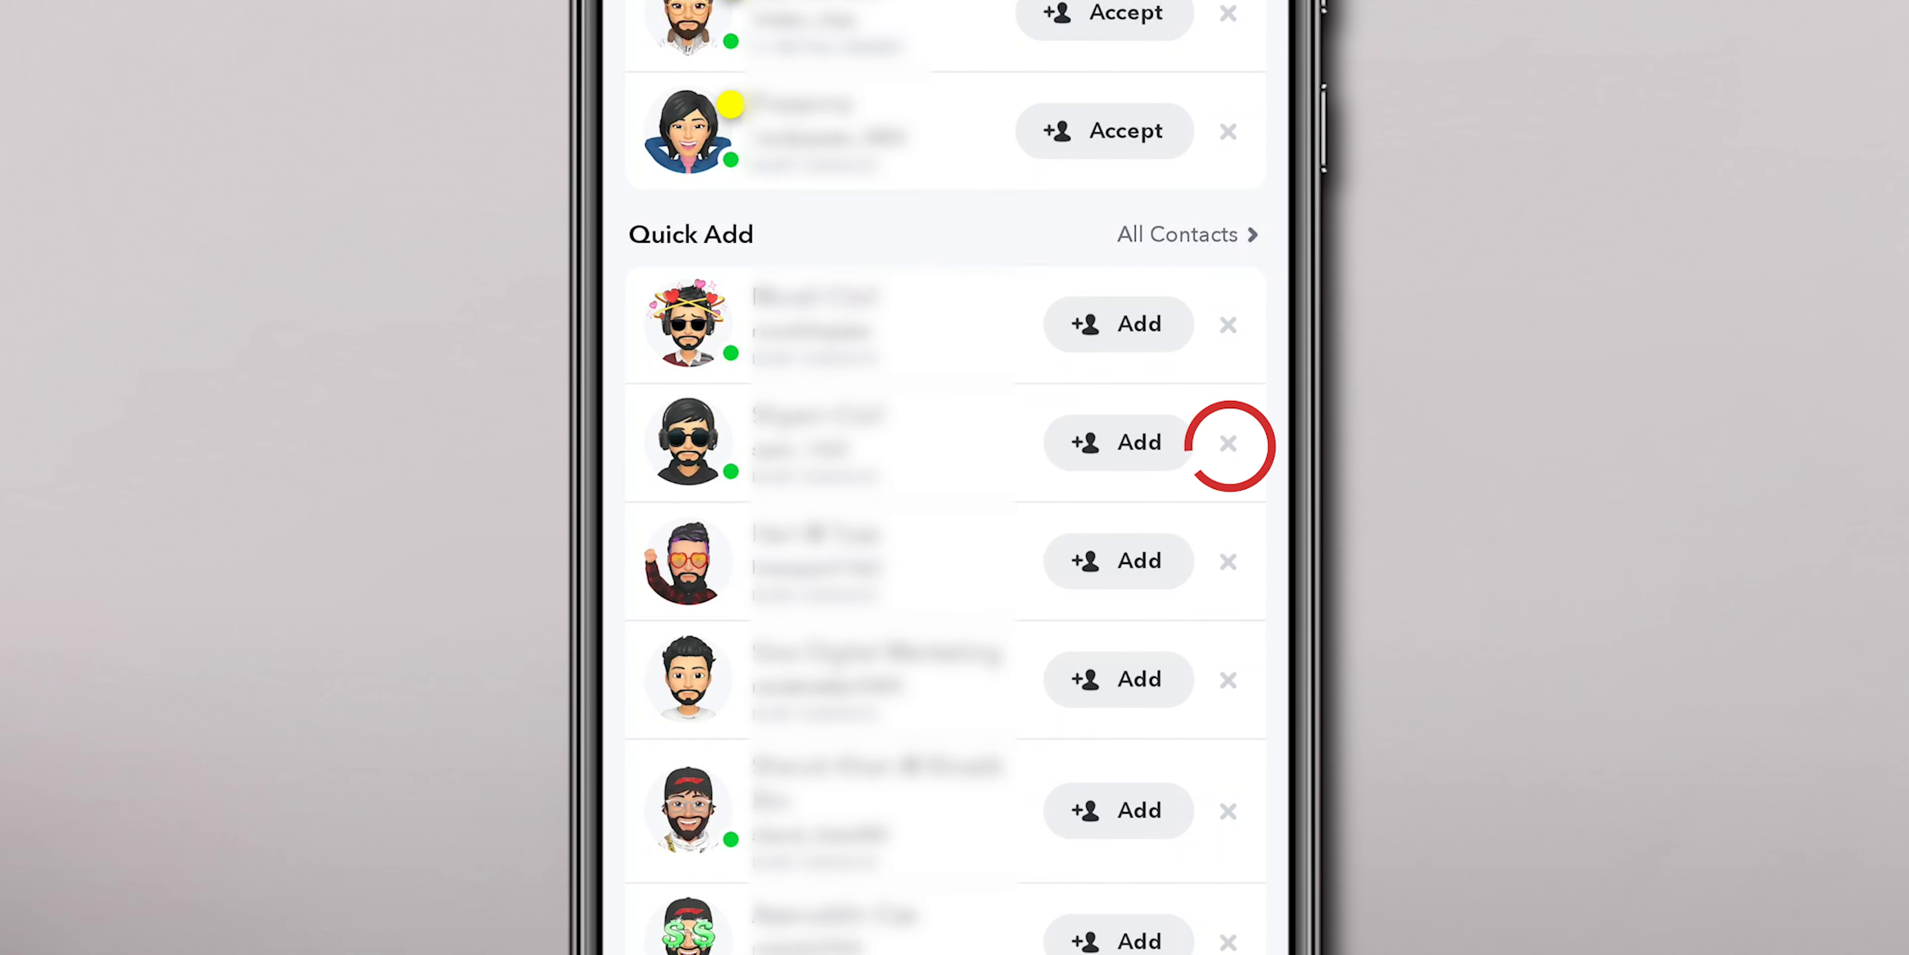
{"action": "left_click", "coordinate": [1230, 442]}
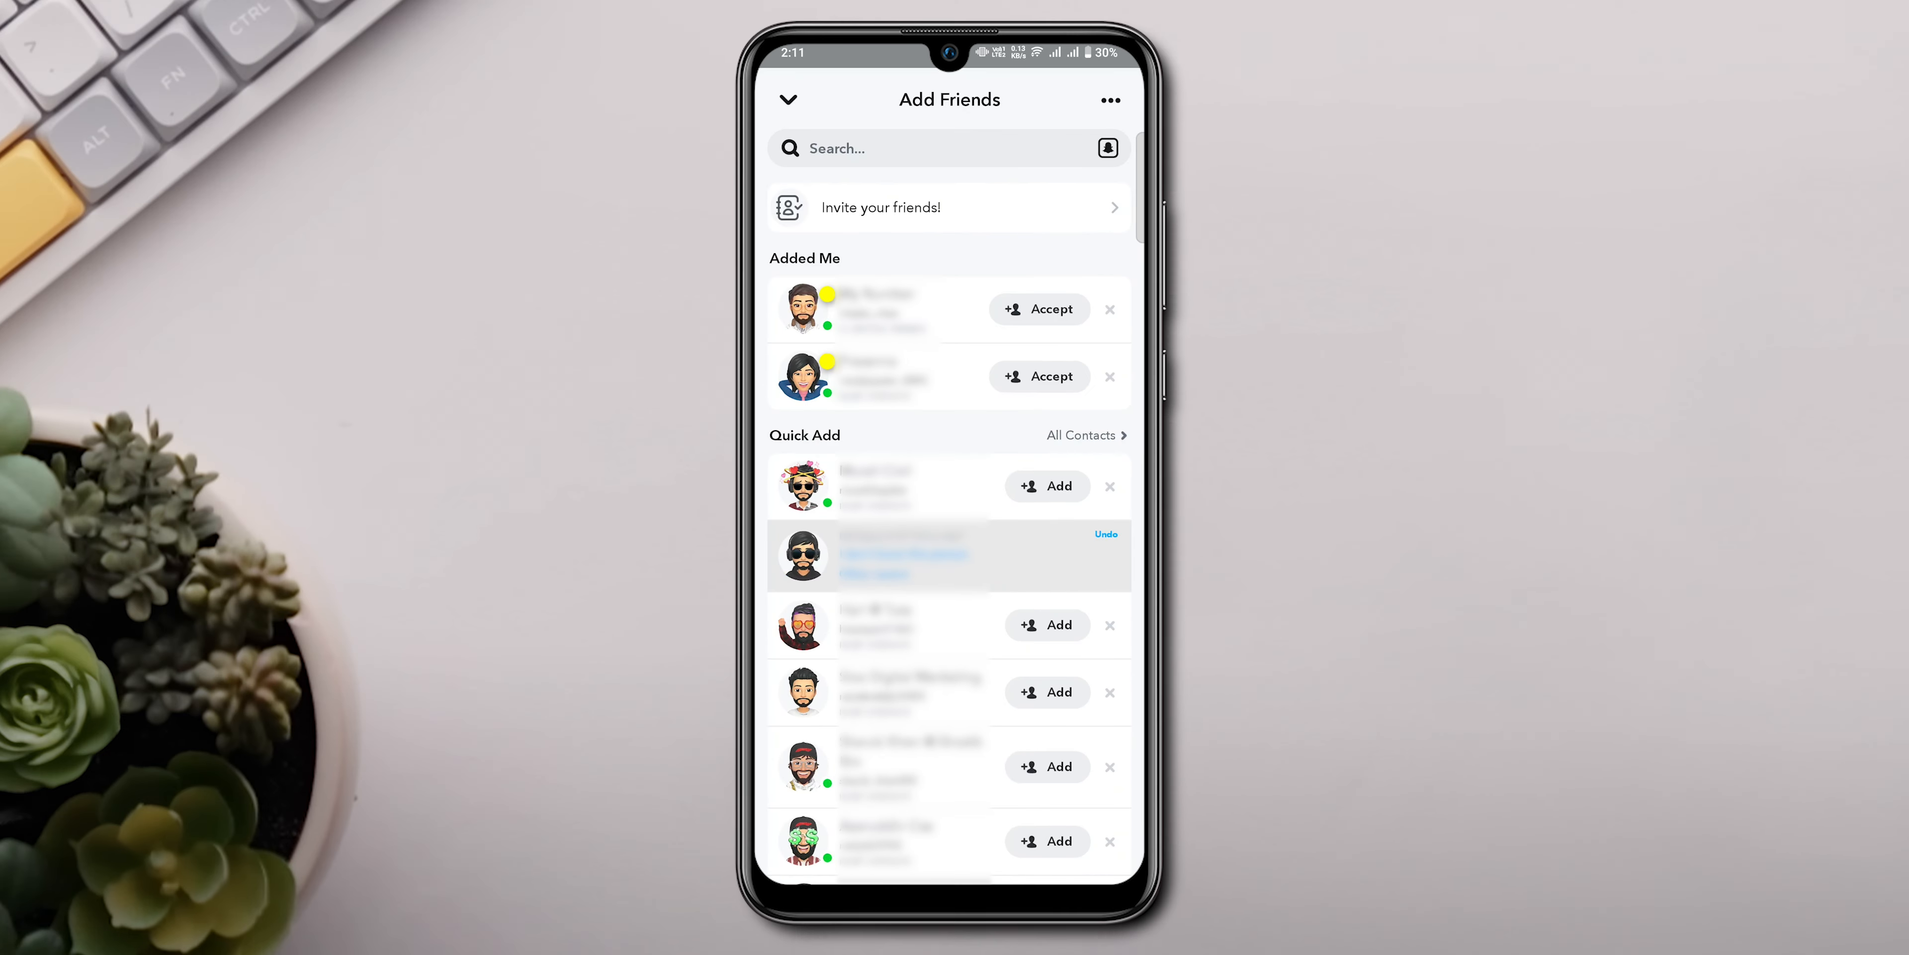